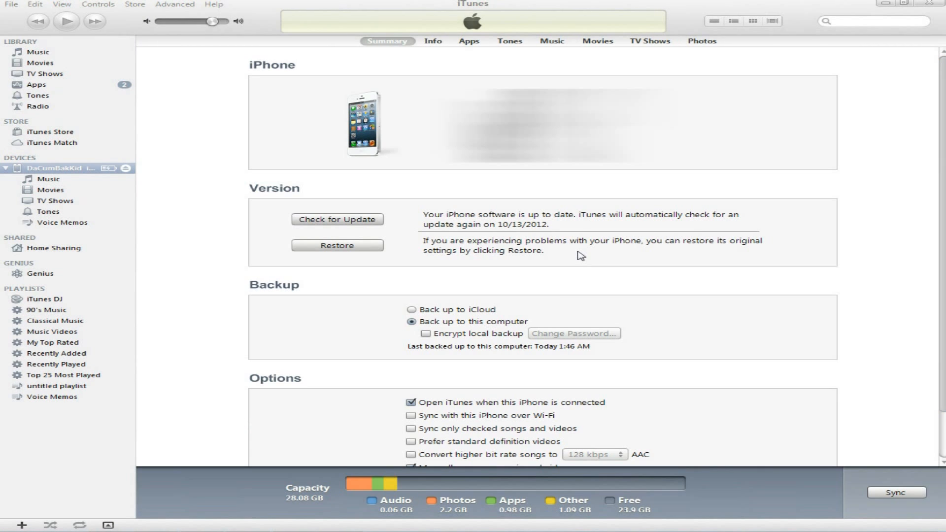
{"action": "mouse_move", "coordinate": [394, 151]}
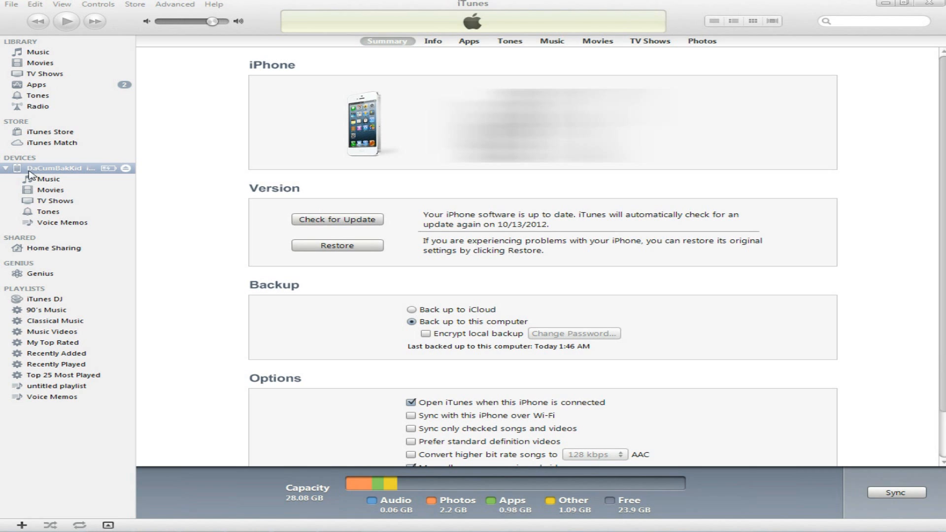
{"action": "mouse_move", "coordinate": [475, 45]}
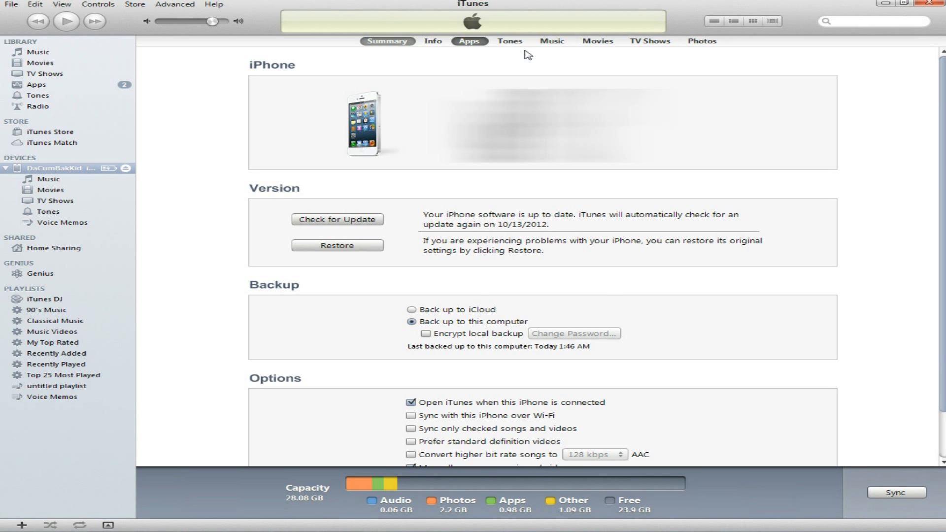
Step: Show the iPhone's Apps page with RMaker's File Sharing documents
{"action": "left_click", "coordinate": [468, 41]}
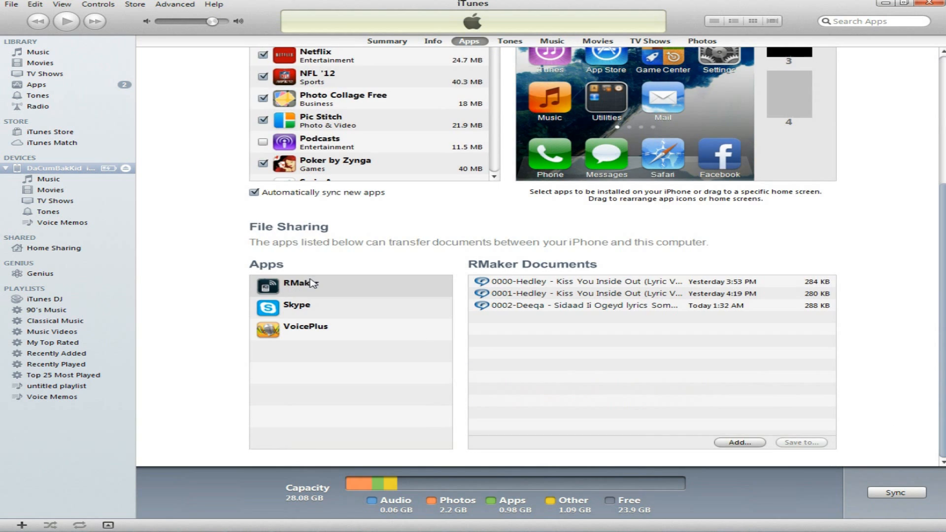
Step: Select the 0002-Deeqa file in RMaker's shared documents and choose Save to…
{"action": "left_click", "coordinate": [320, 285]}
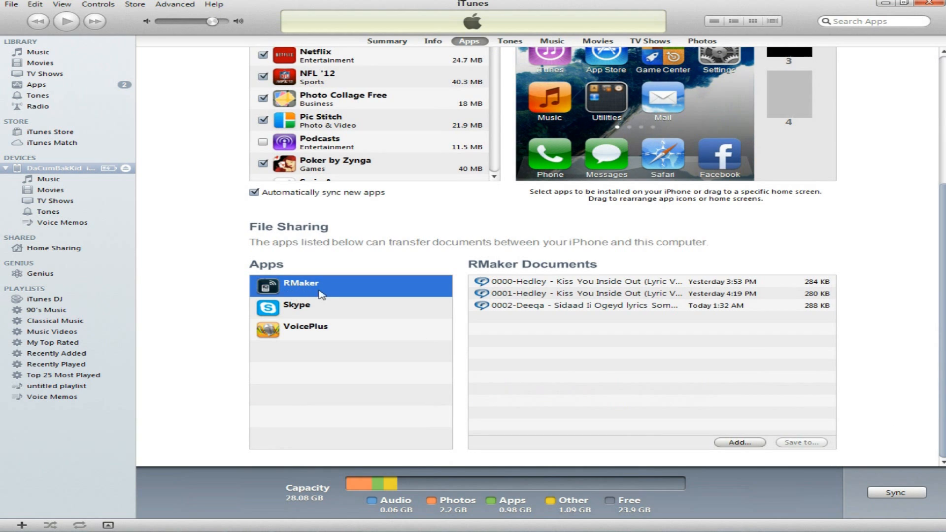
{"action": "mouse_move", "coordinate": [698, 269]}
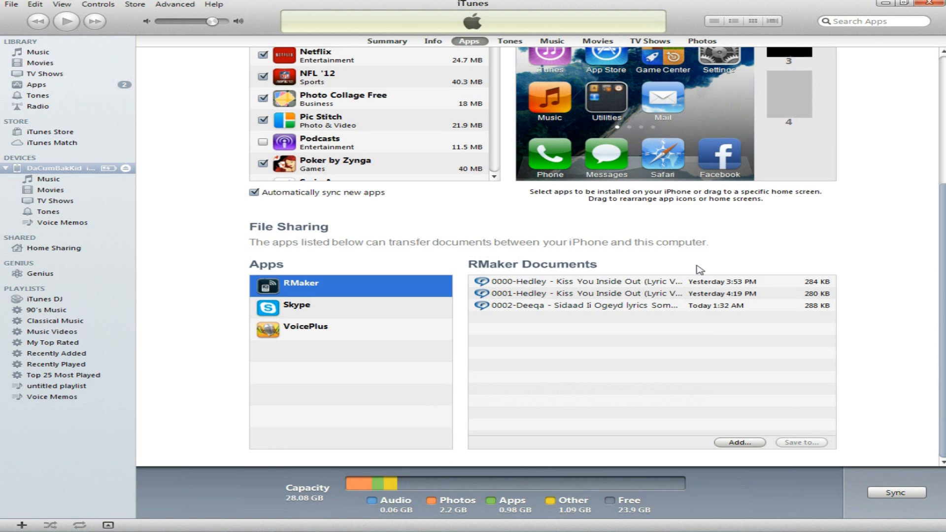
{"action": "mouse_move", "coordinate": [569, 334]}
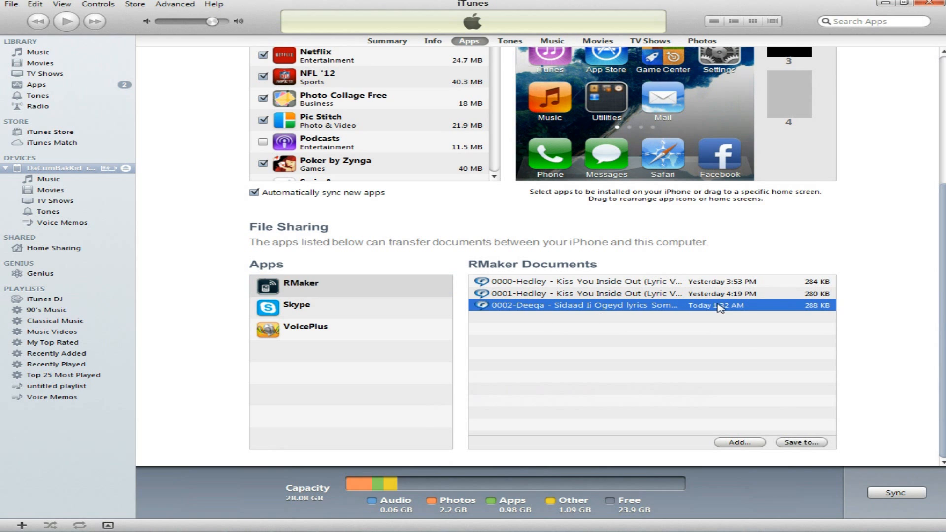
{"action": "mouse_move", "coordinate": [747, 314]}
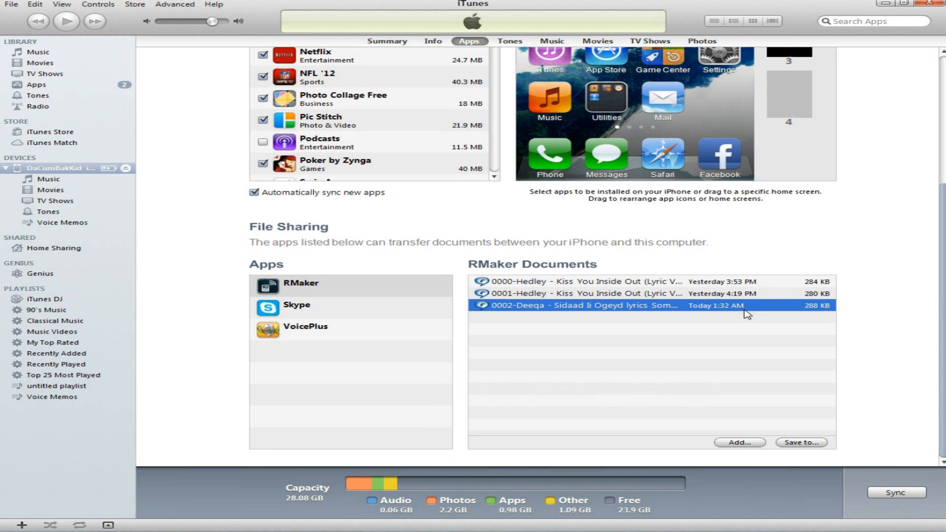
{"action": "mouse_move", "coordinate": [804, 448]}
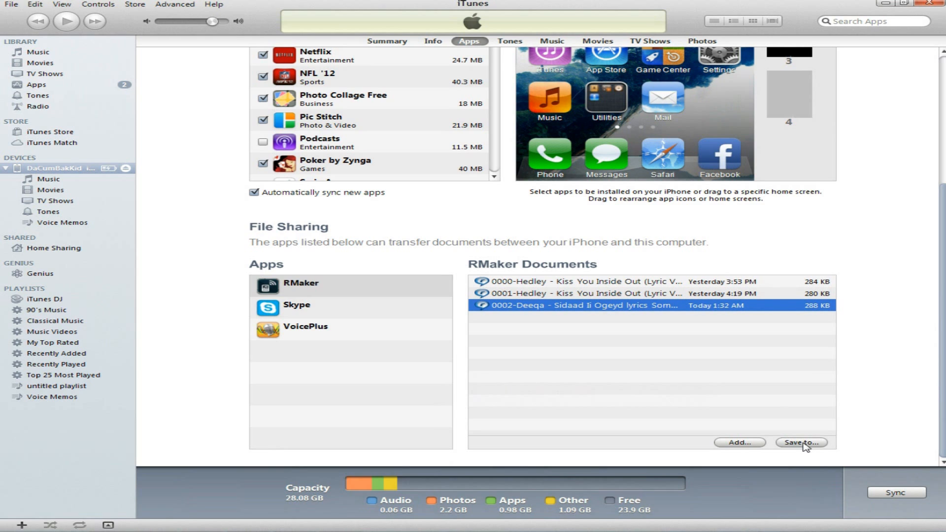
{"action": "left_click", "coordinate": [800, 443]}
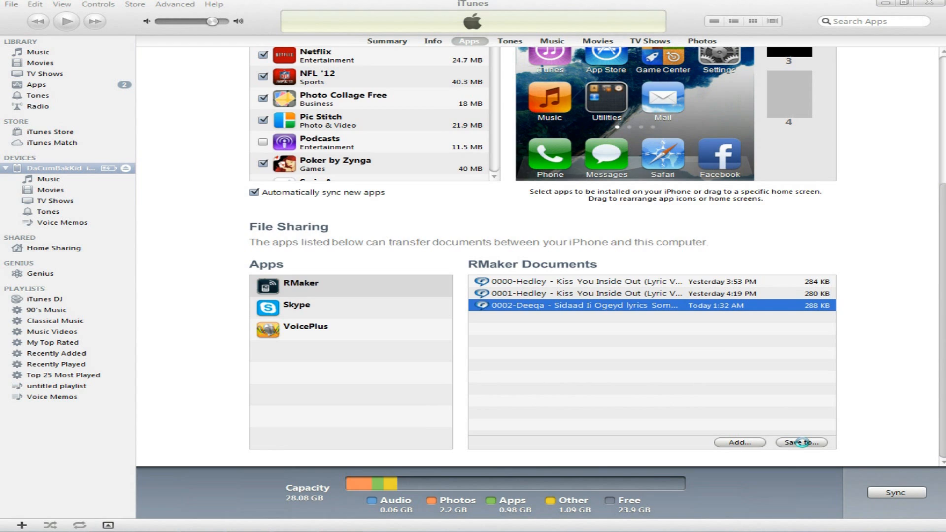
Step: Save the 0002-Deeqa ringtone into the Desktop folder
{"action": "left_click", "coordinate": [801, 442]}
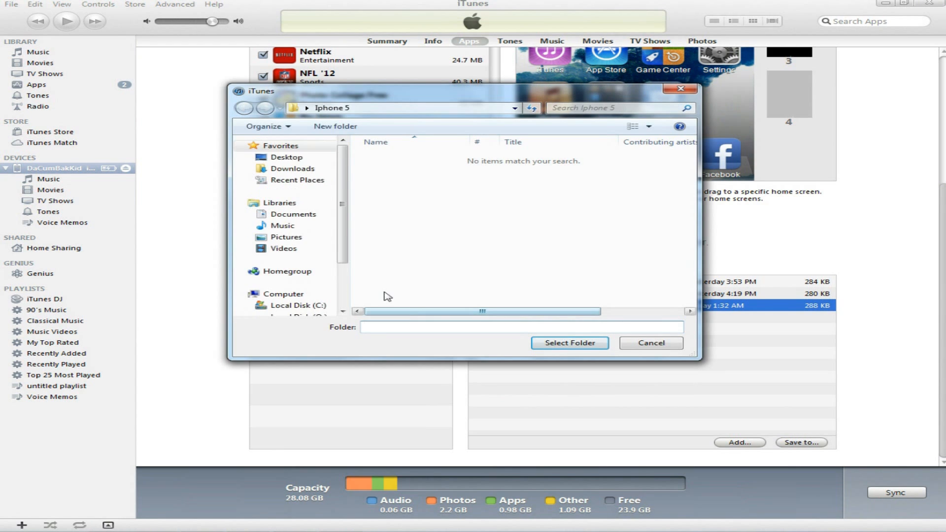
{"action": "left_click", "coordinate": [287, 157]}
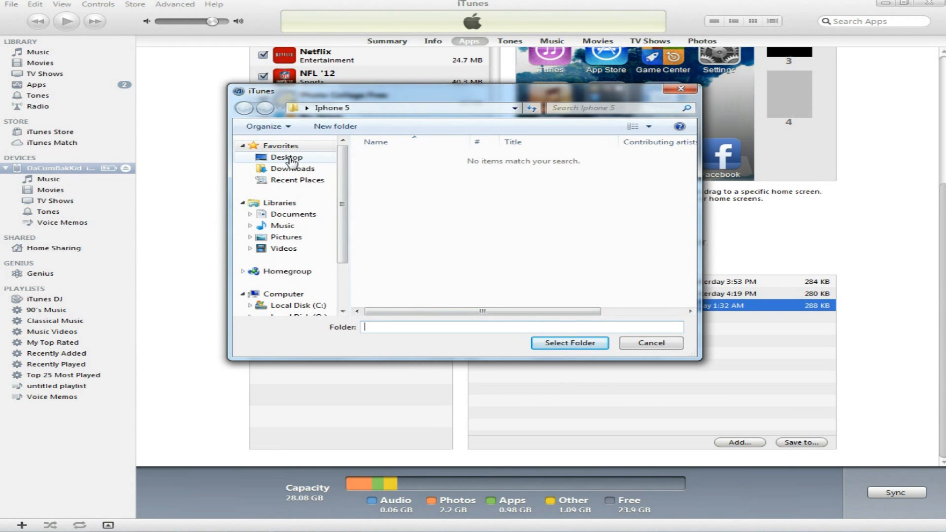
{"action": "left_click", "coordinate": [288, 157]}
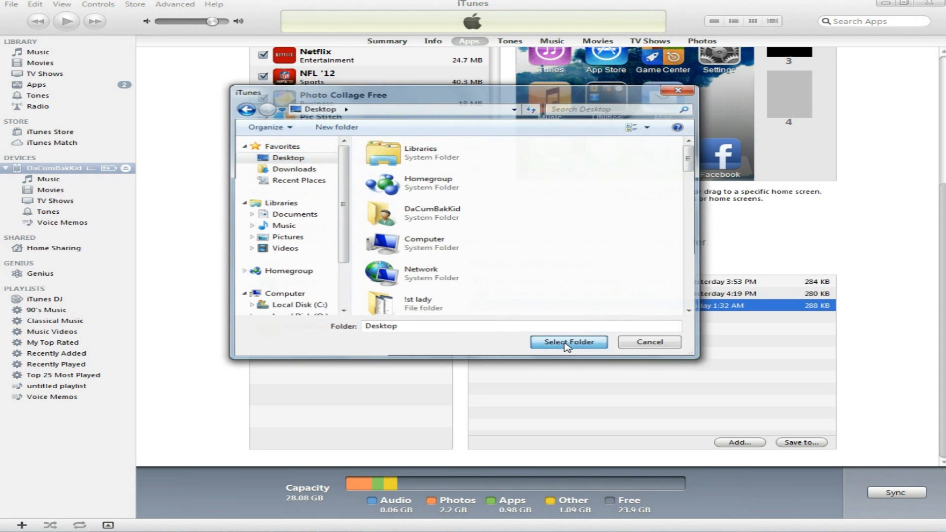
{"action": "left_click", "coordinate": [568, 341]}
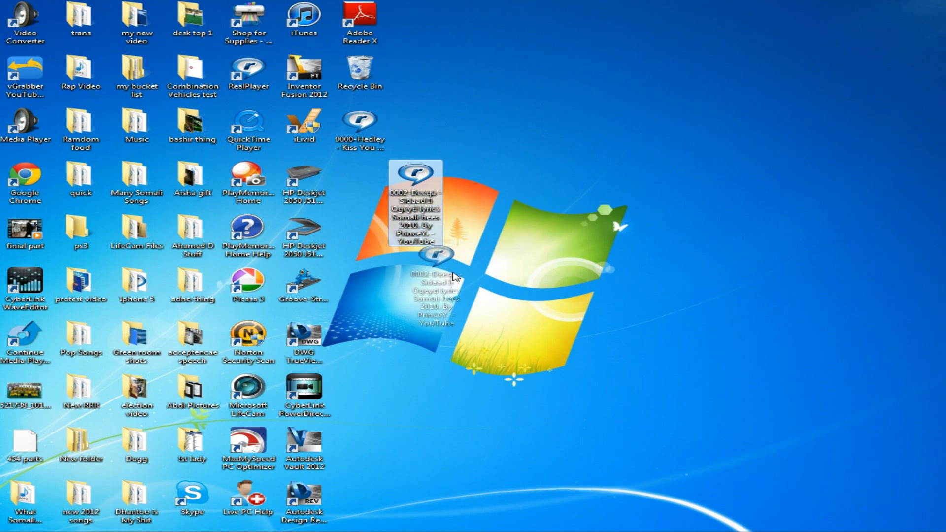
Step: Drag the 0002-Deeqa file from the desktop into the iTunes window
{"action": "left_click_drag", "start_coordinate": [434, 274], "coordinate": [359, 386]}
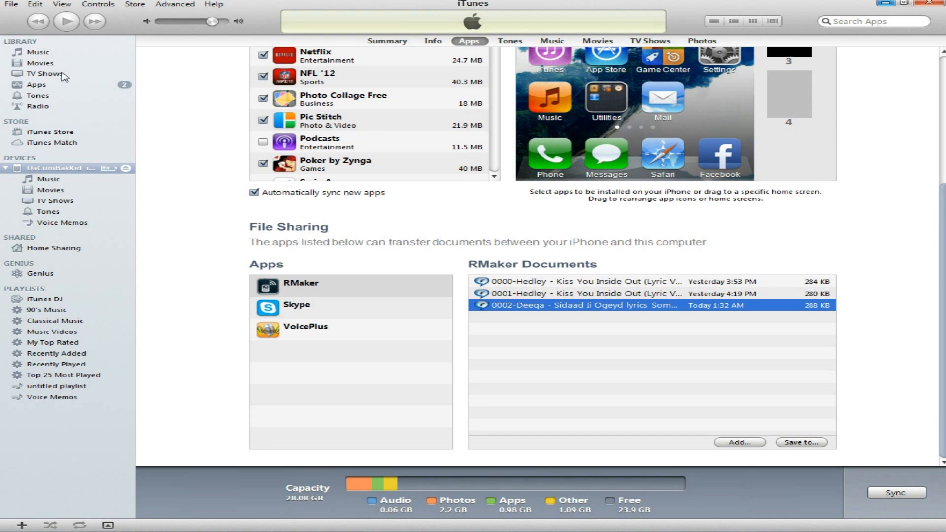
{"action": "mouse_move", "coordinate": [41, 99]}
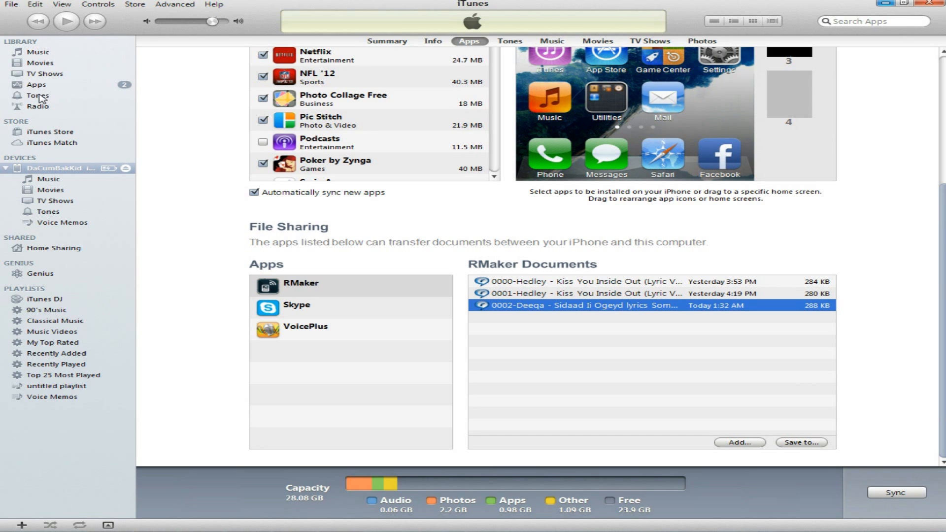
Step: Show the Library's Tones, listing 0002-Deeqa, both Hedley tones and Rack City
{"action": "left_click", "coordinate": [37, 95]}
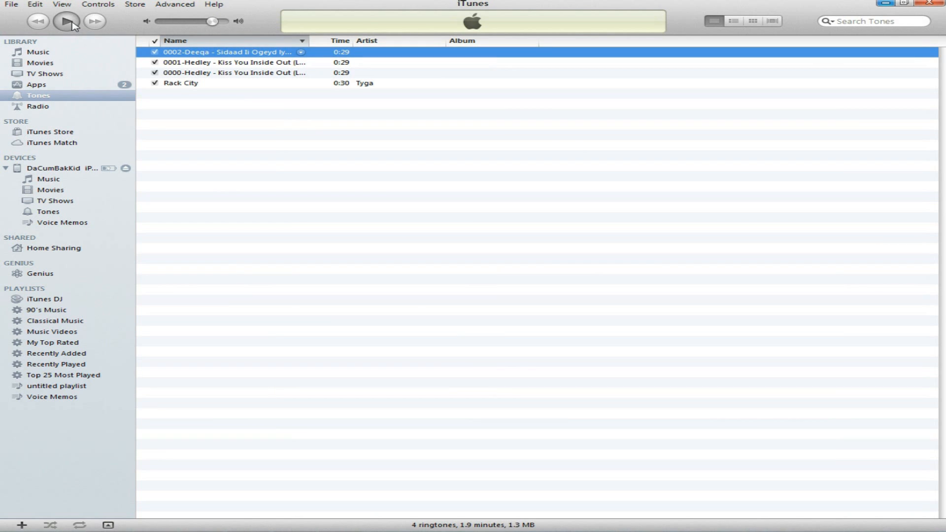
Step: Play the 0002-Deeqa ringtone as a preview, then stop it
{"action": "left_click", "coordinate": [69, 21]}
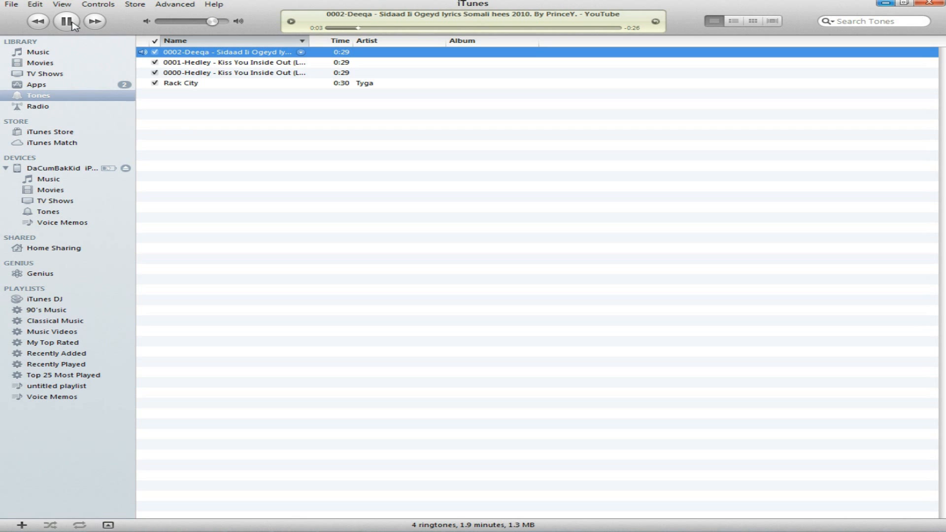
{"action": "left_click", "coordinate": [67, 21]}
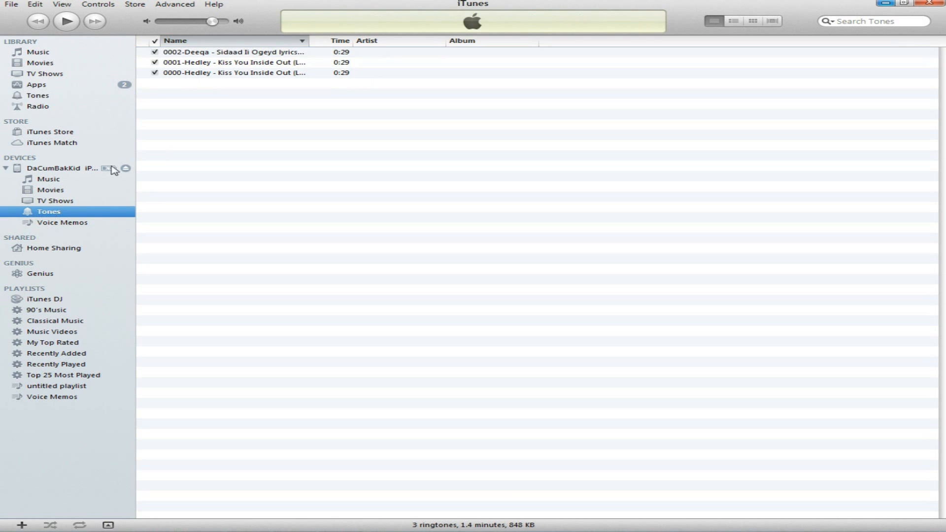
Step: Select then deselect the 0002-Deeqa tone on the iPhone, and eject the device
{"action": "left_click", "coordinate": [232, 52]}
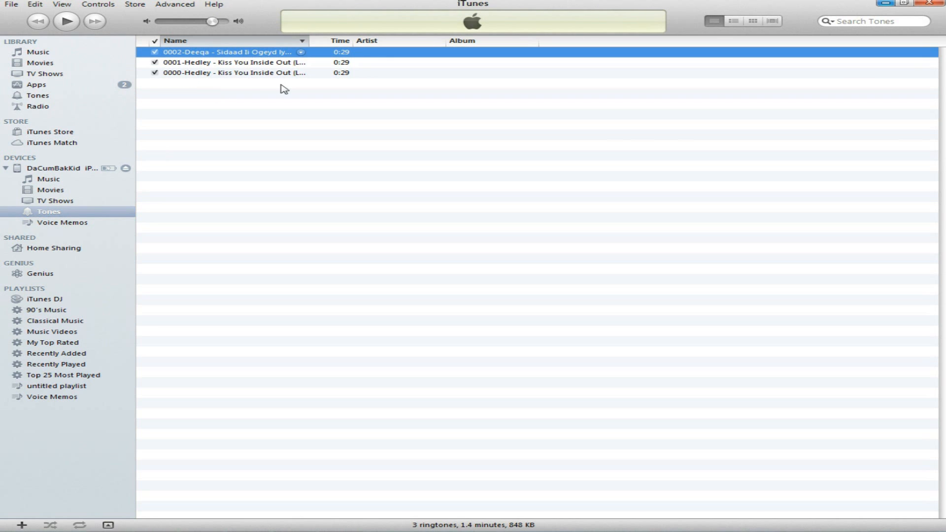
{"action": "left_click", "coordinate": [342, 224]}
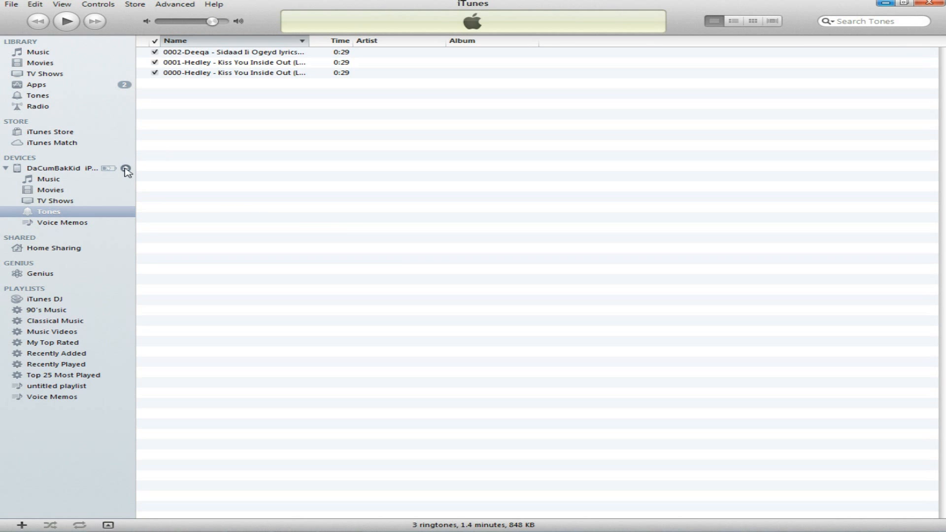
{"action": "left_click", "coordinate": [48, 212]}
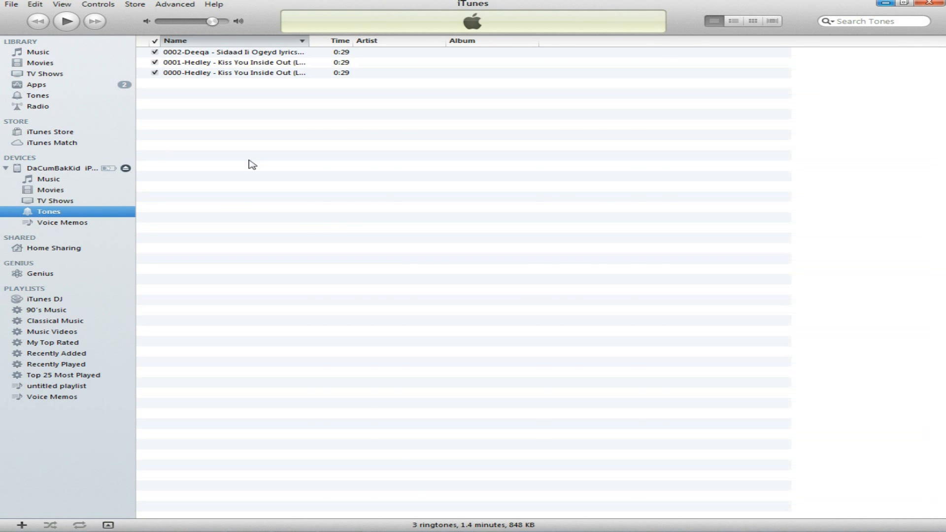